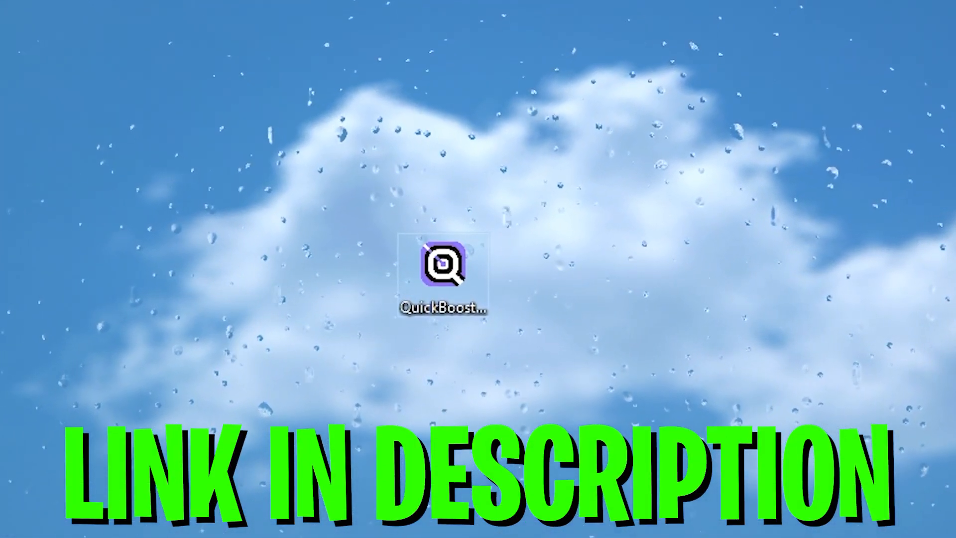
Step: Download QuickBoost.exe (69.05MB) from MediaFire through the BOOST FPS article's Download Pack Link
double_click(443, 267)
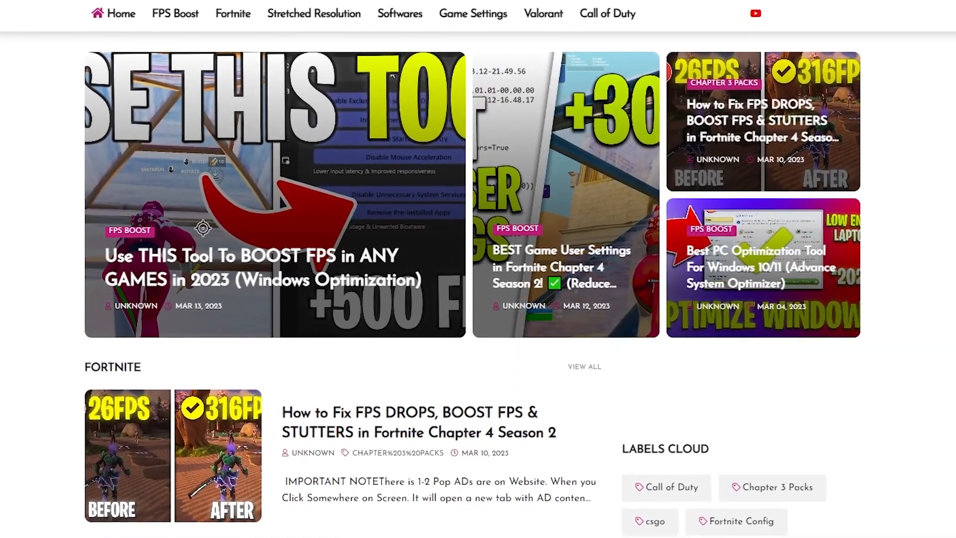
click(274, 193)
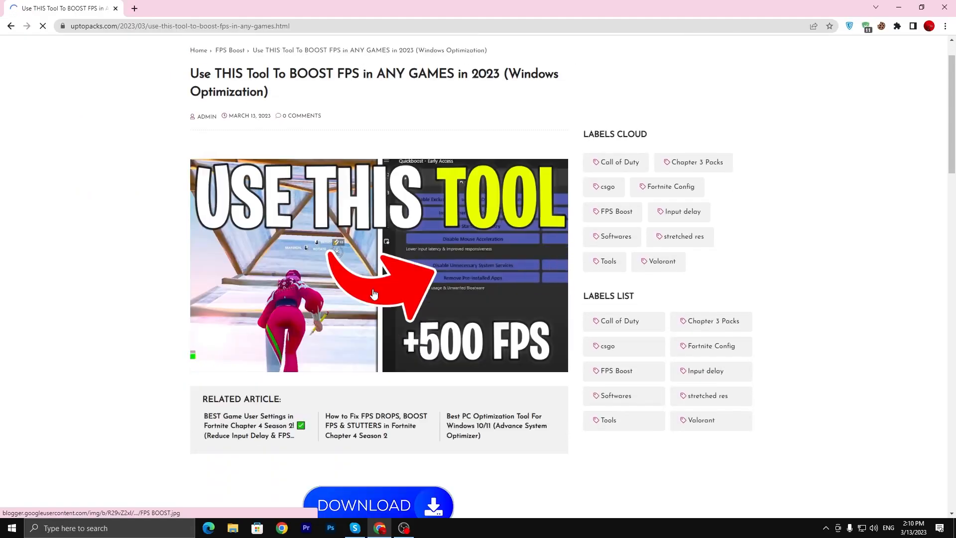
scroll(down, 3)
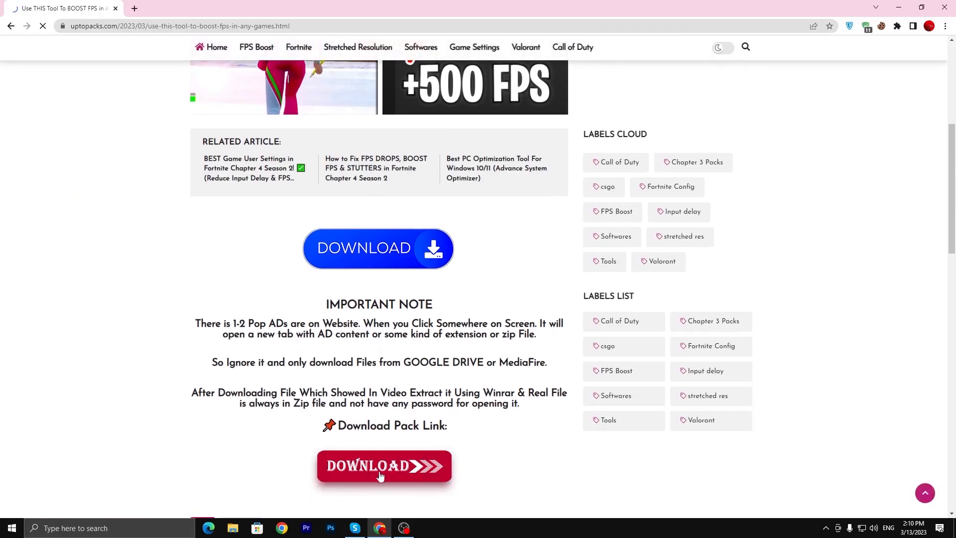
click(383, 466)
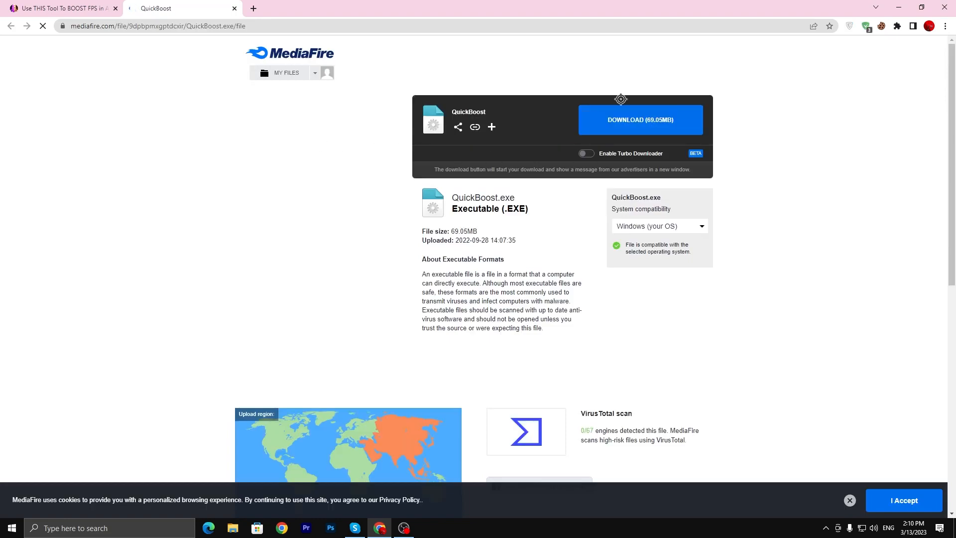
click(640, 119)
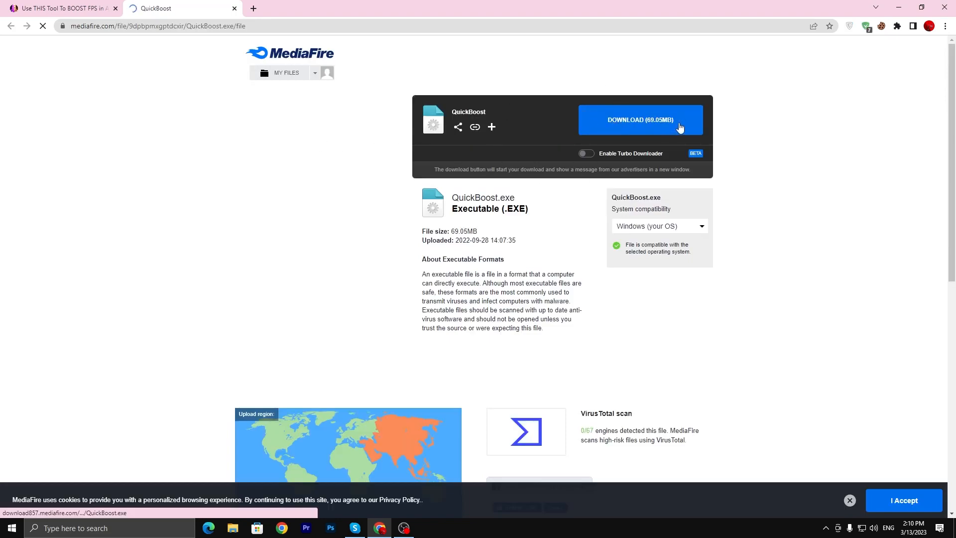
click(640, 119)
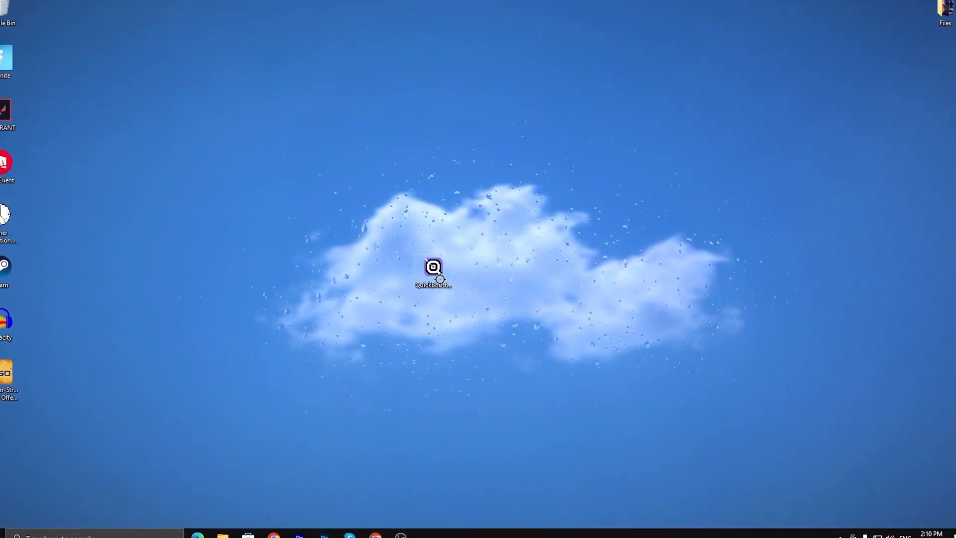
Step: Launch QuickBoost from its desktop icon to bring up the restore point warning
double_click(433, 269)
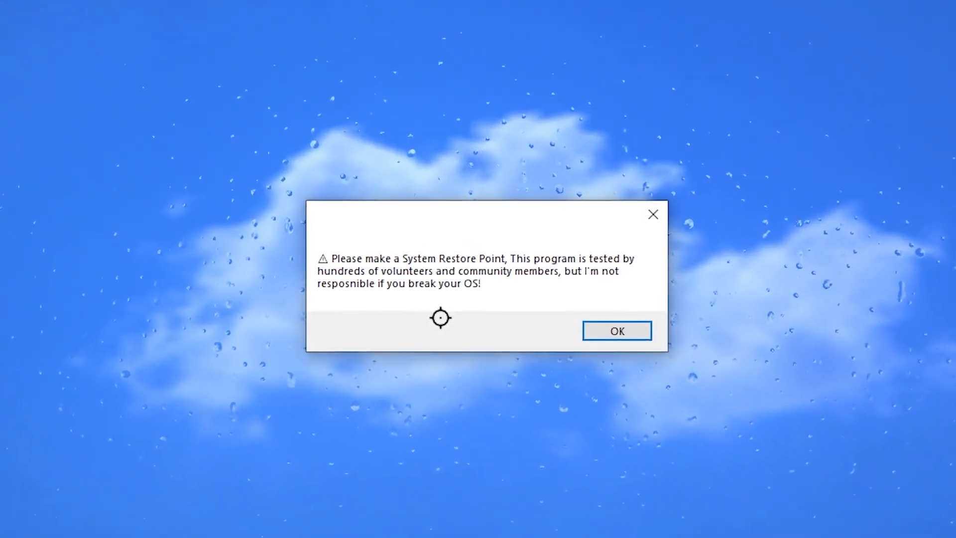
Step: Dismiss the warning, review New Volume (D:) protection settings, and start creating a restore point
click(616, 330)
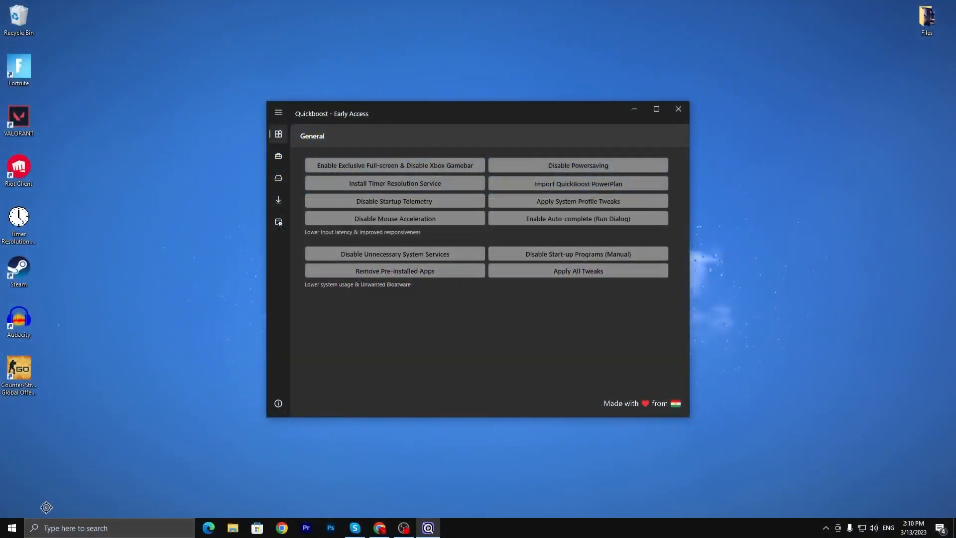
text(create a restore point)
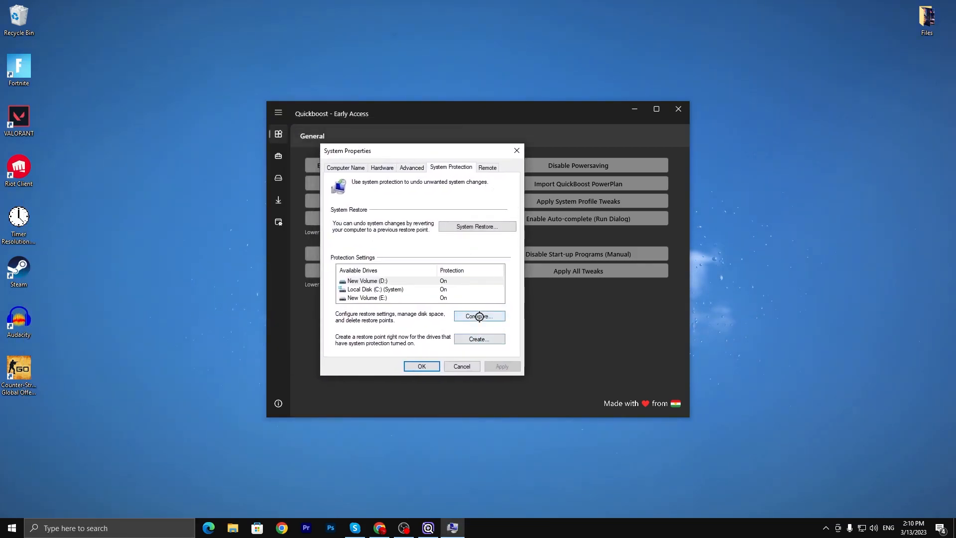
click(478, 316)
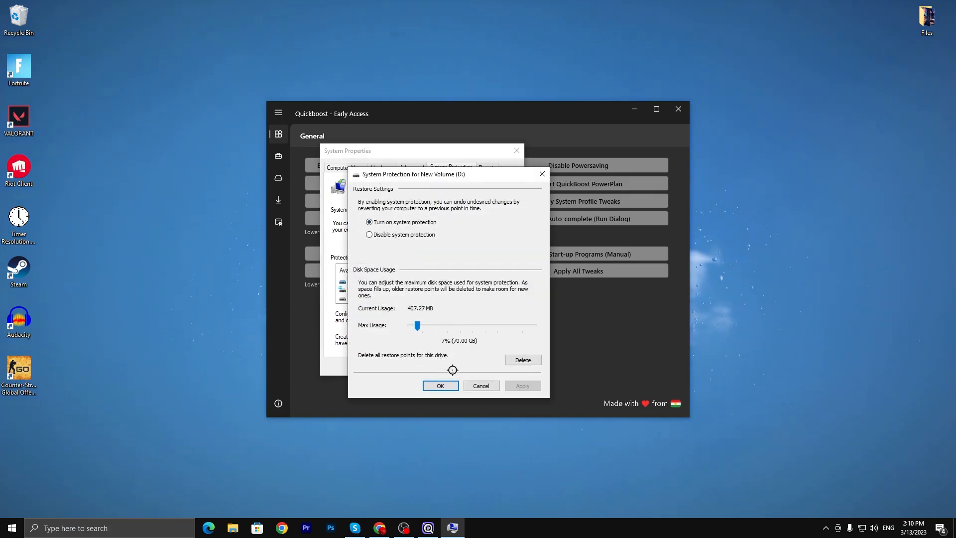
click(440, 385)
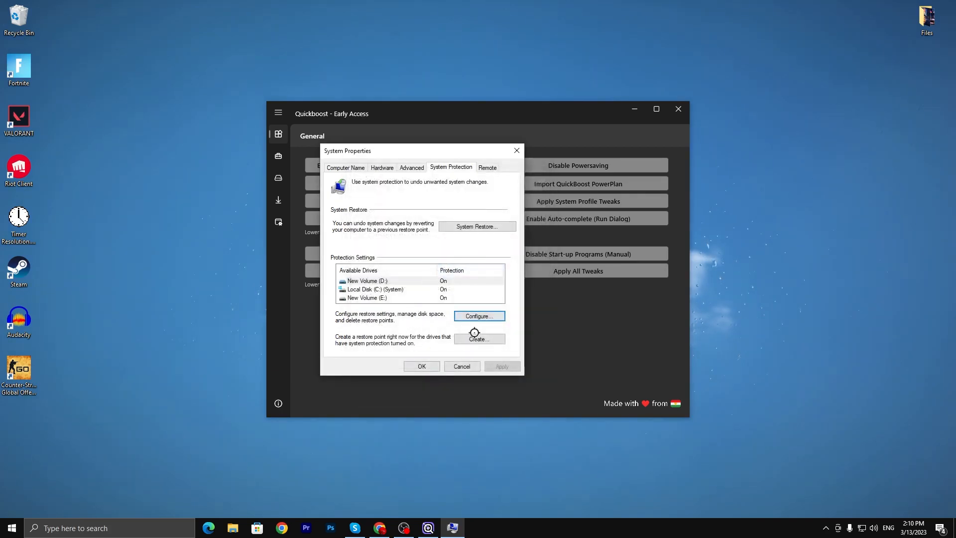
click(479, 339)
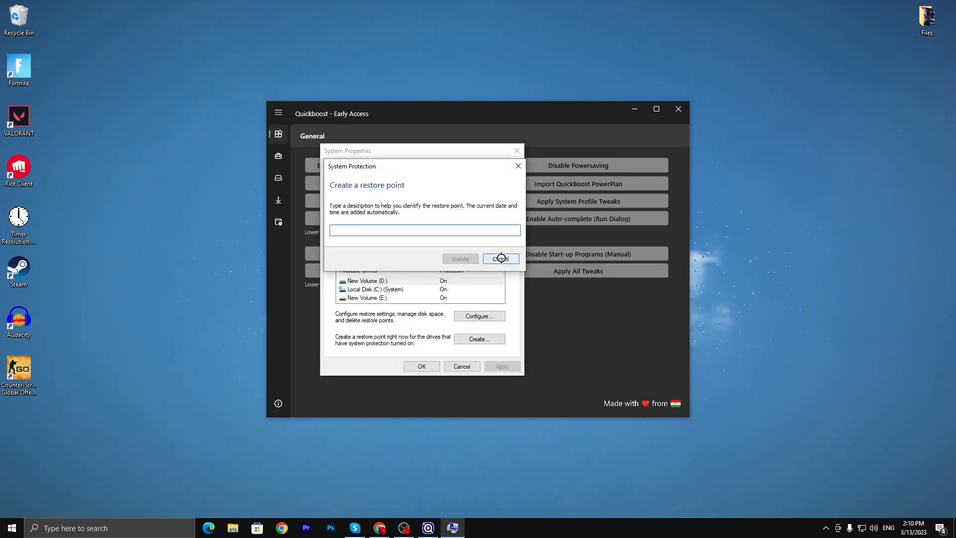
click(500, 258)
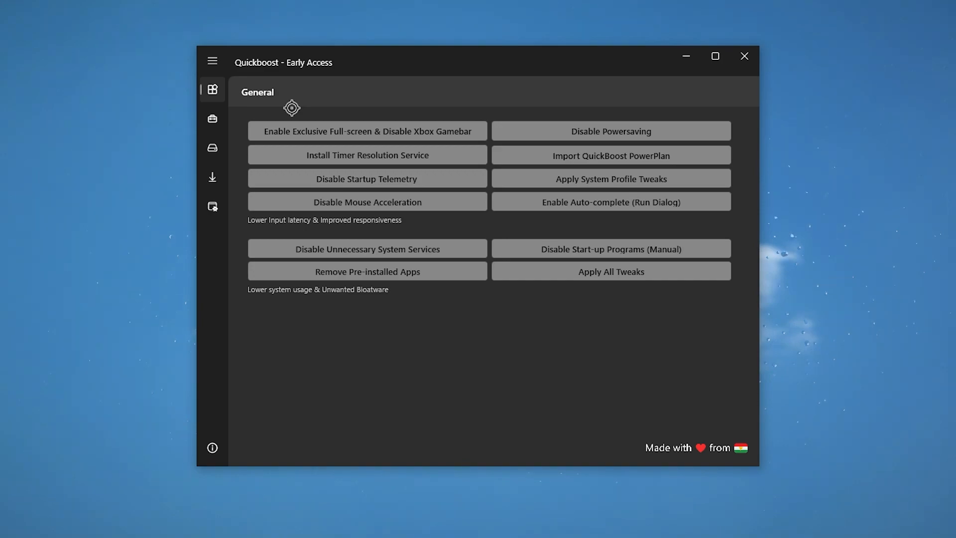
mouse_move(397, 128)
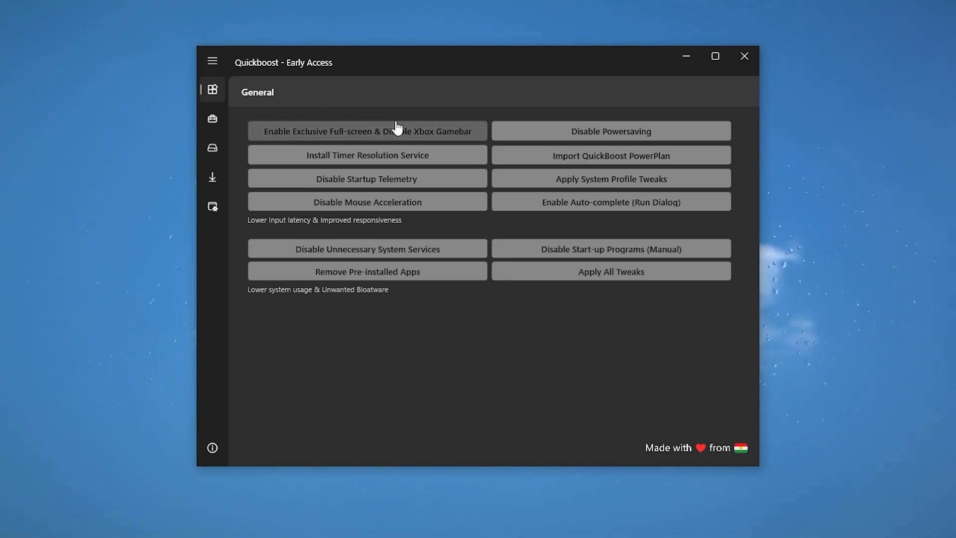
Step: Enable exclusive full-screen, disable Xbox Game Bar, and install the Timer Resolution Service
click(367, 130)
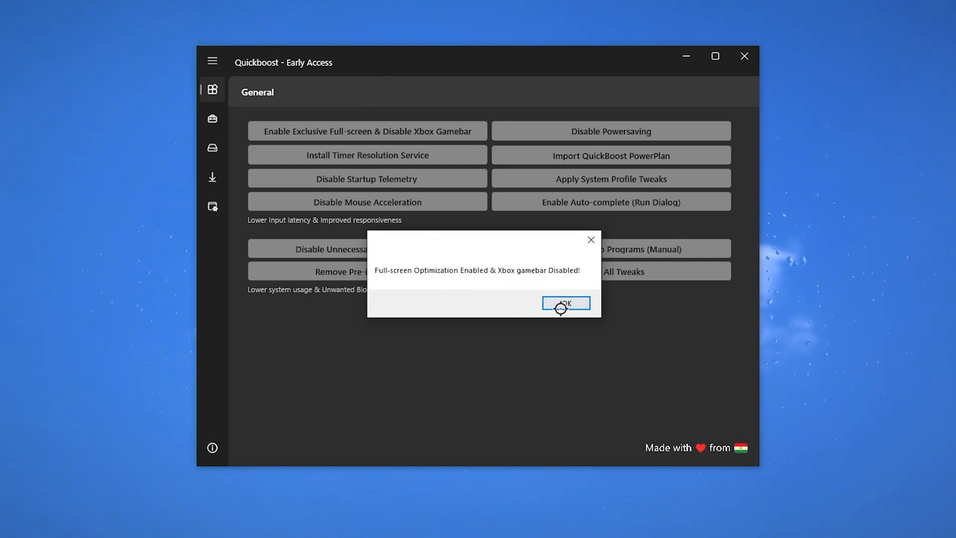
click(565, 303)
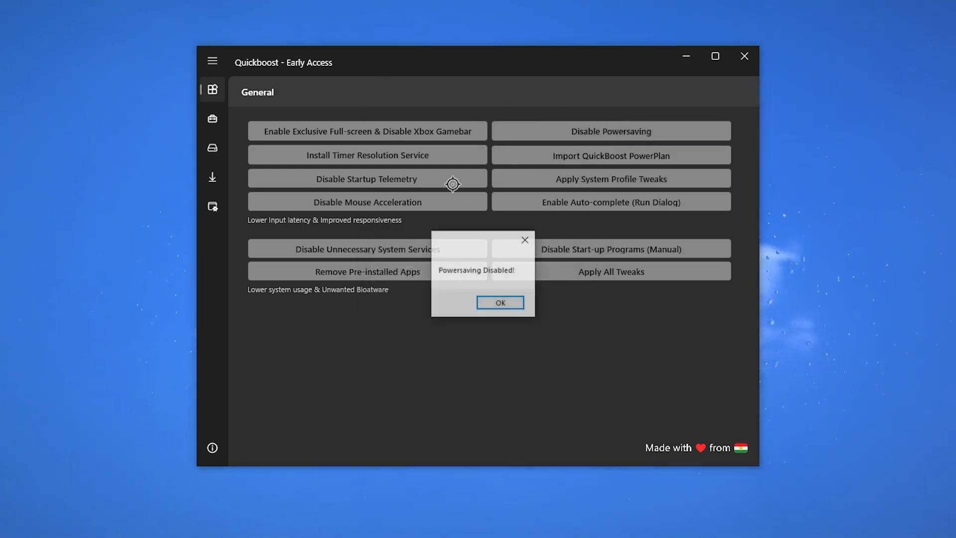
click(500, 302)
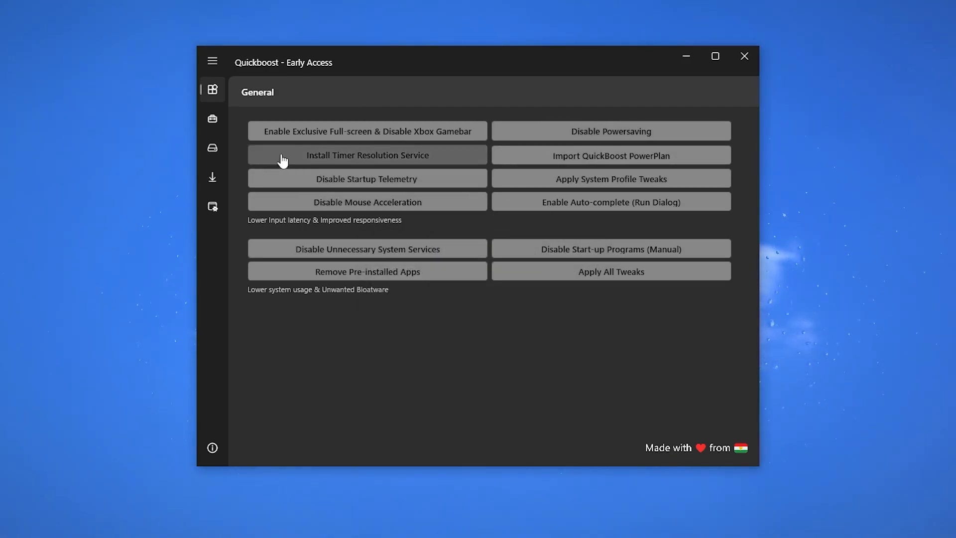
mouse_move(412, 162)
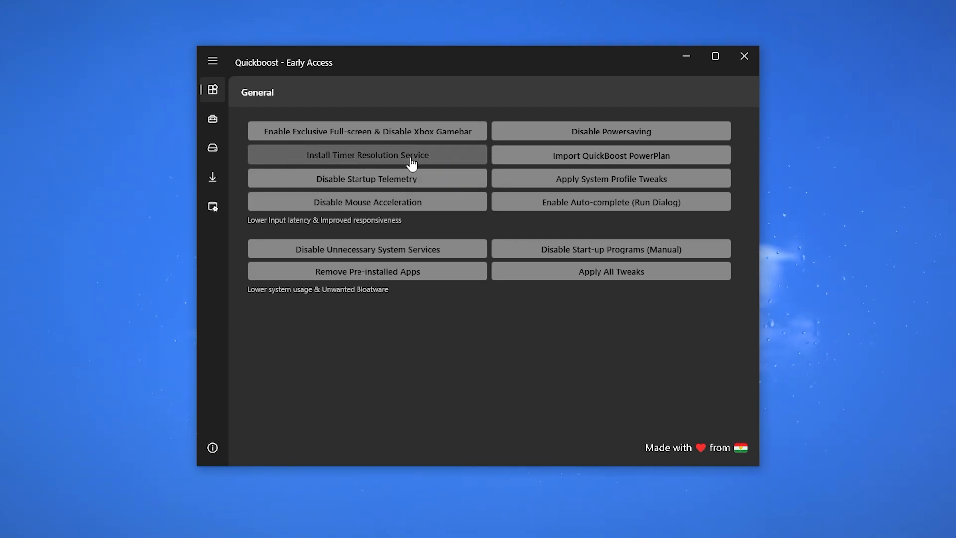
click(367, 155)
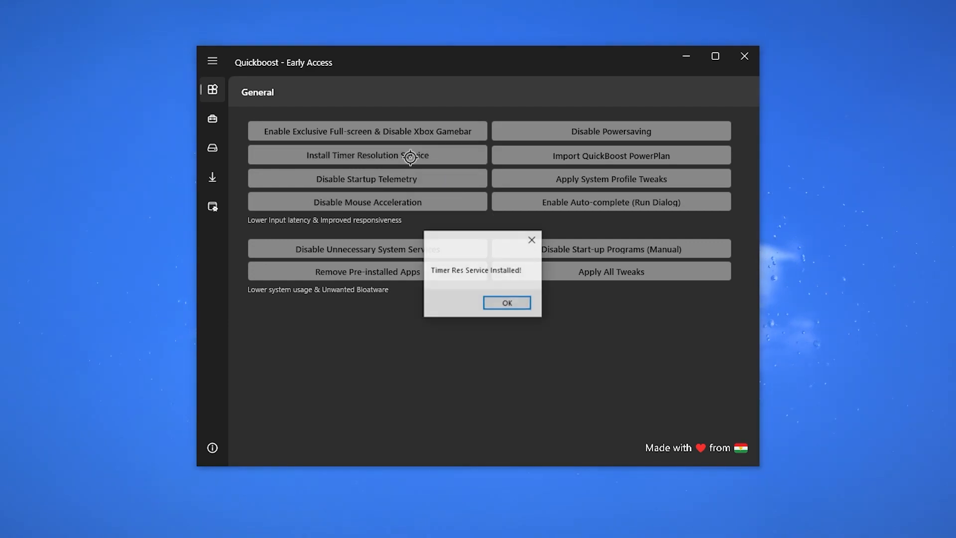
click(506, 302)
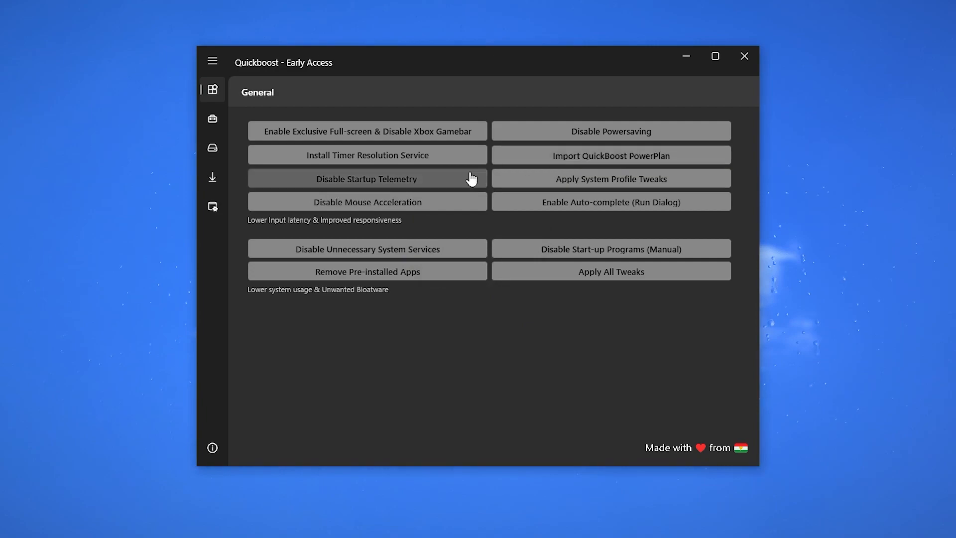
mouse_move(506, 263)
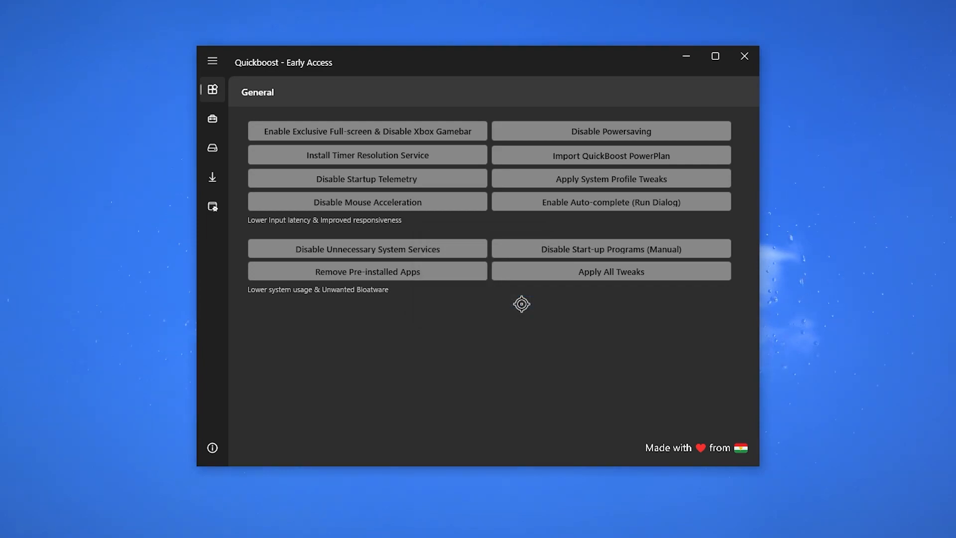
Step: Disable mouse acceleration and apply the system profile tweaks, confirming both notices
click(366, 201)
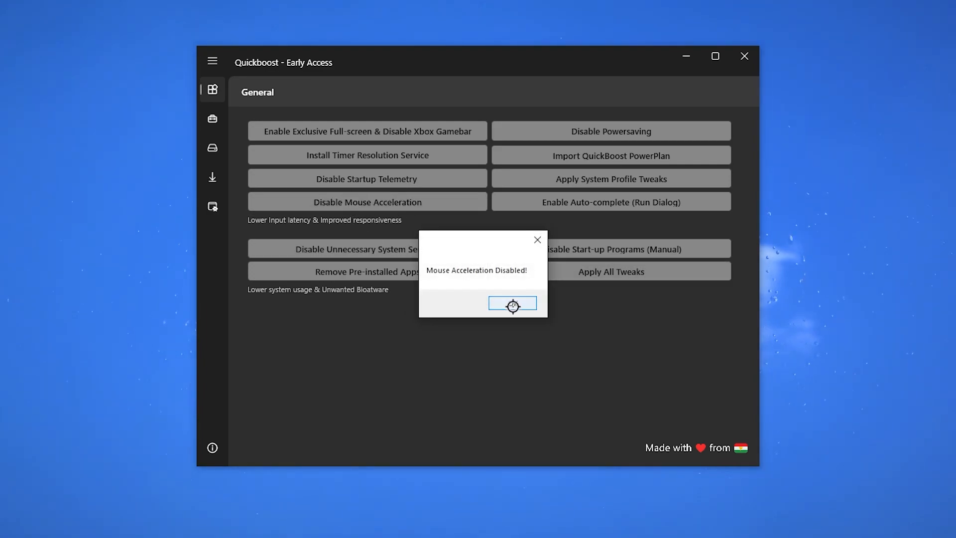
click(512, 303)
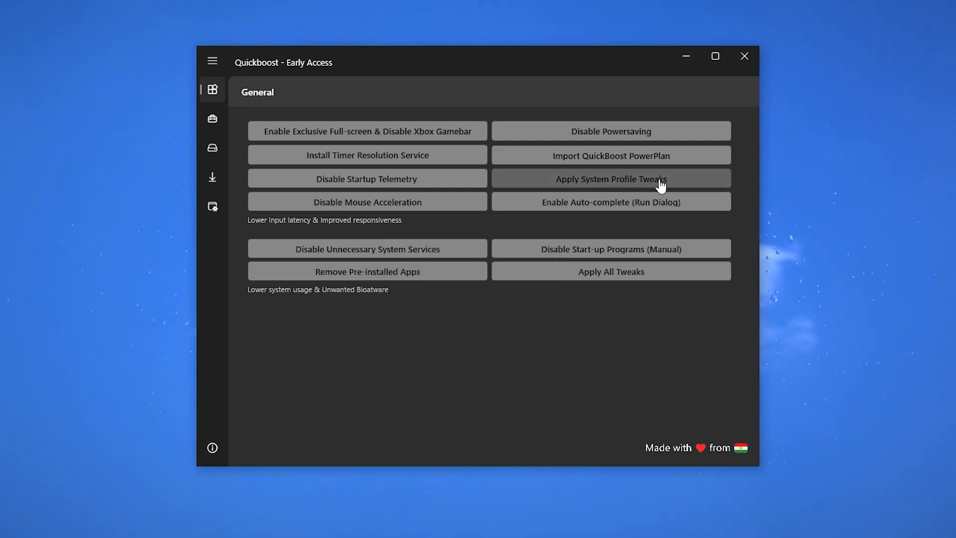
click(610, 179)
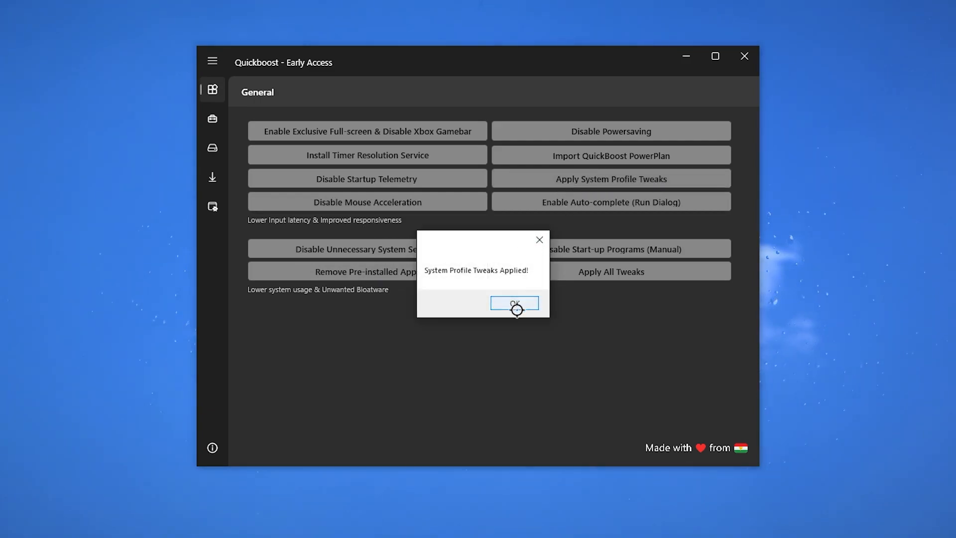
click(514, 304)
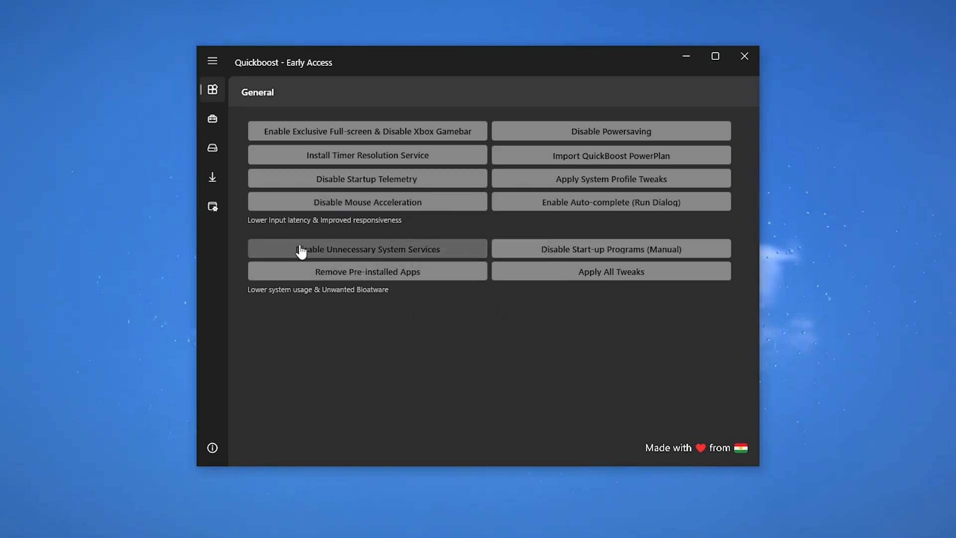
mouse_move(526, 277)
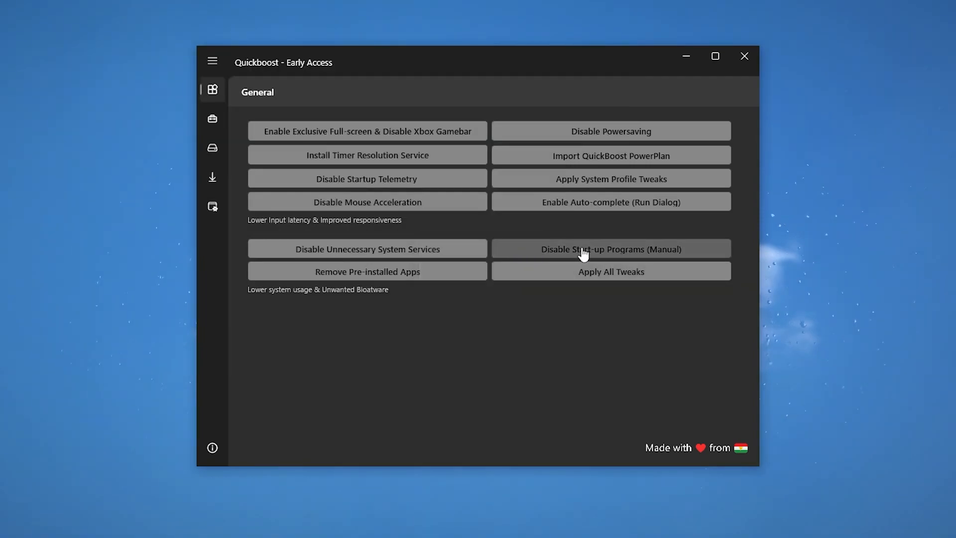
click(611, 249)
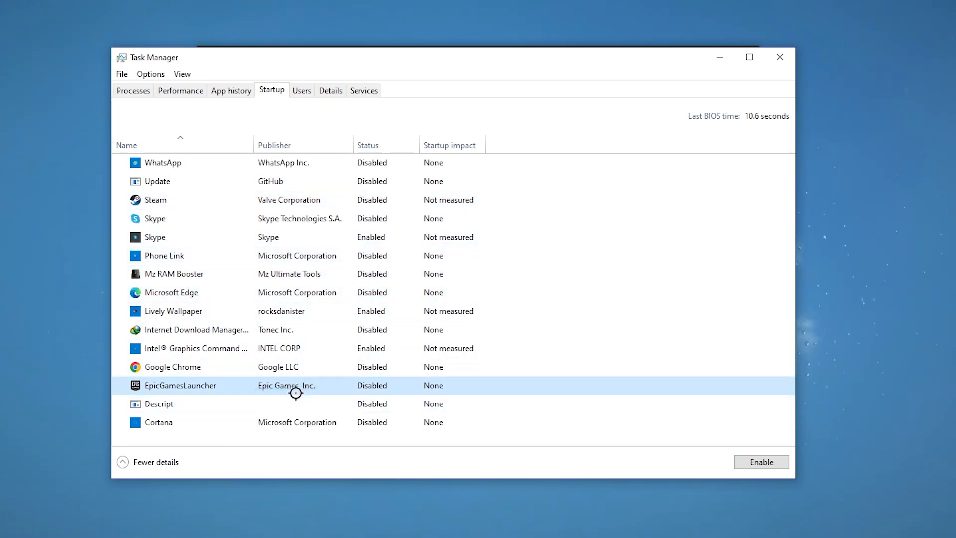
click(760, 461)
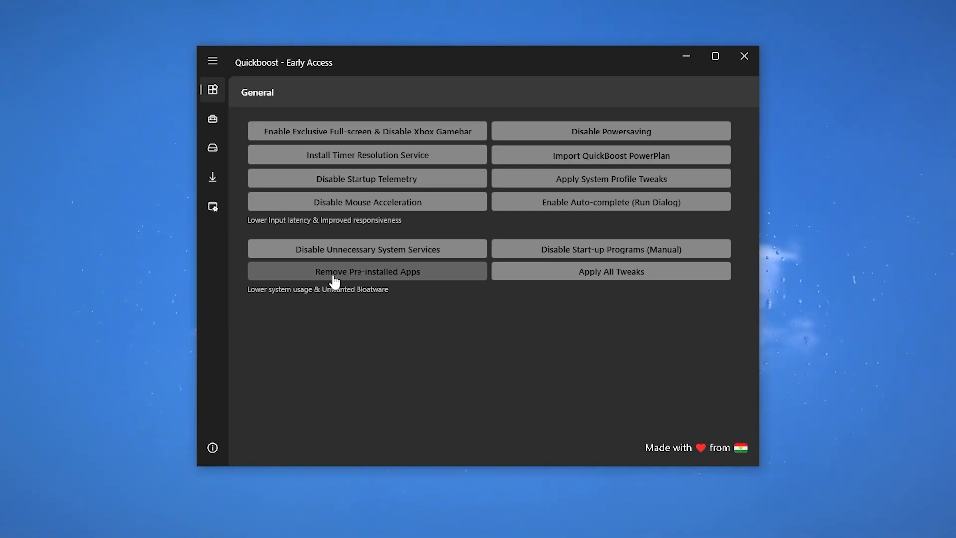
mouse_move(590, 285)
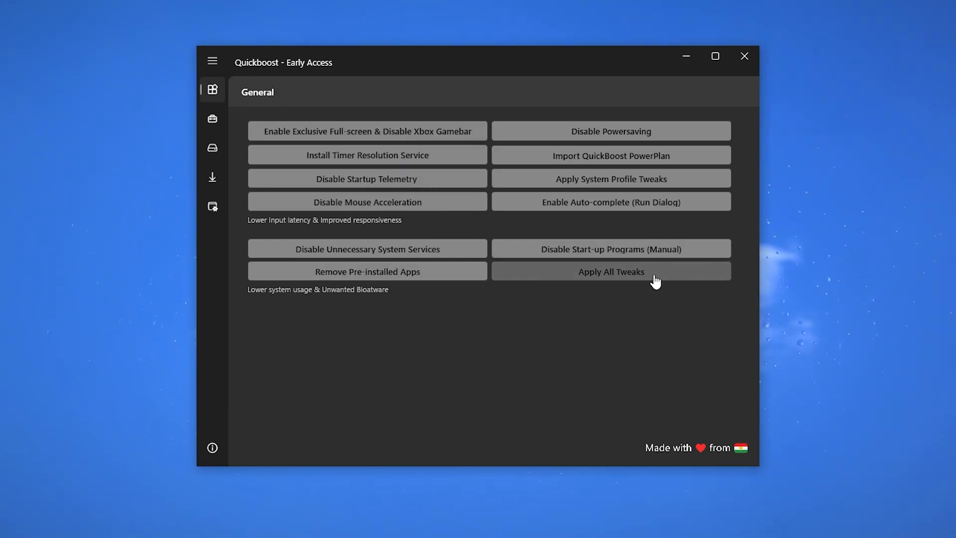
click(212, 120)
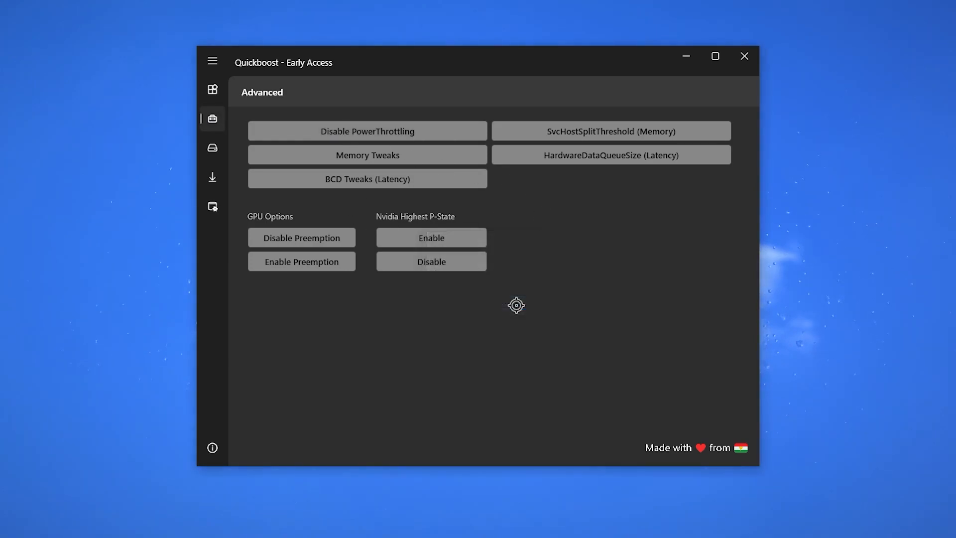
mouse_move(437, 178)
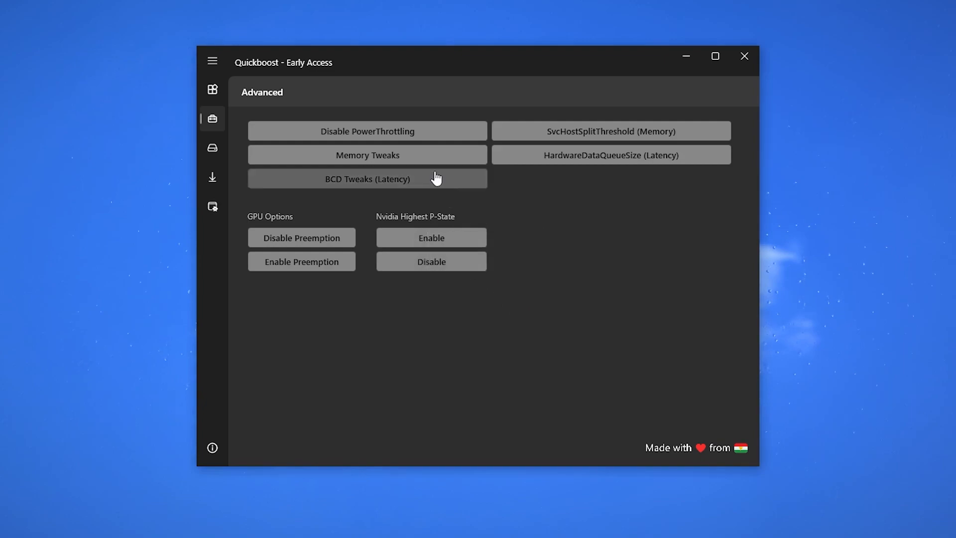
Step: Apply and confirm the BCD Tweaks (Latency), then move to the Clean-up page
click(367, 155)
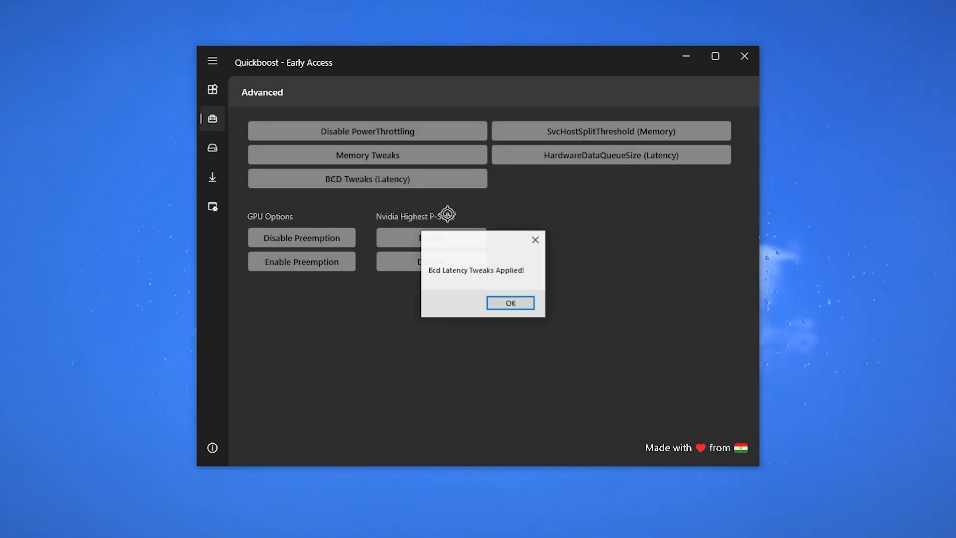
click(510, 303)
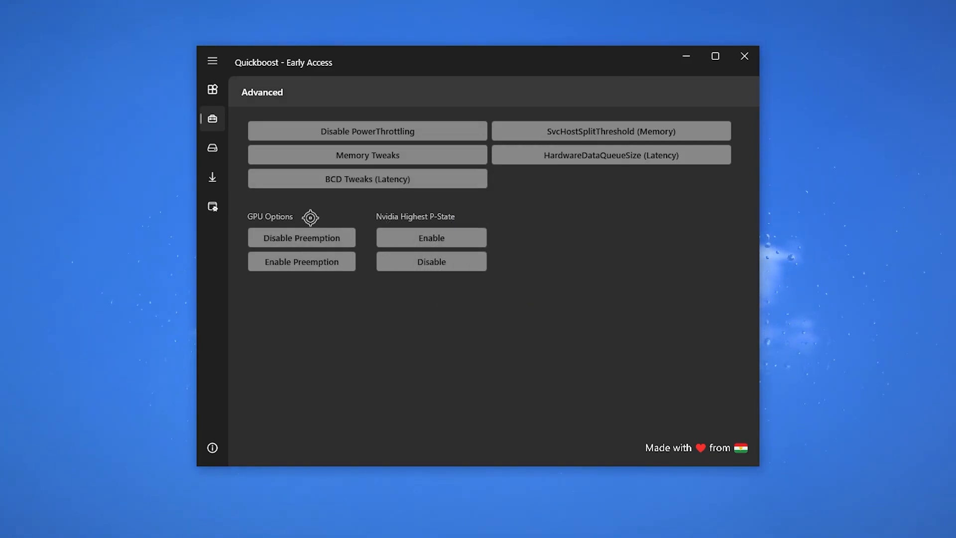
mouse_move(417, 223)
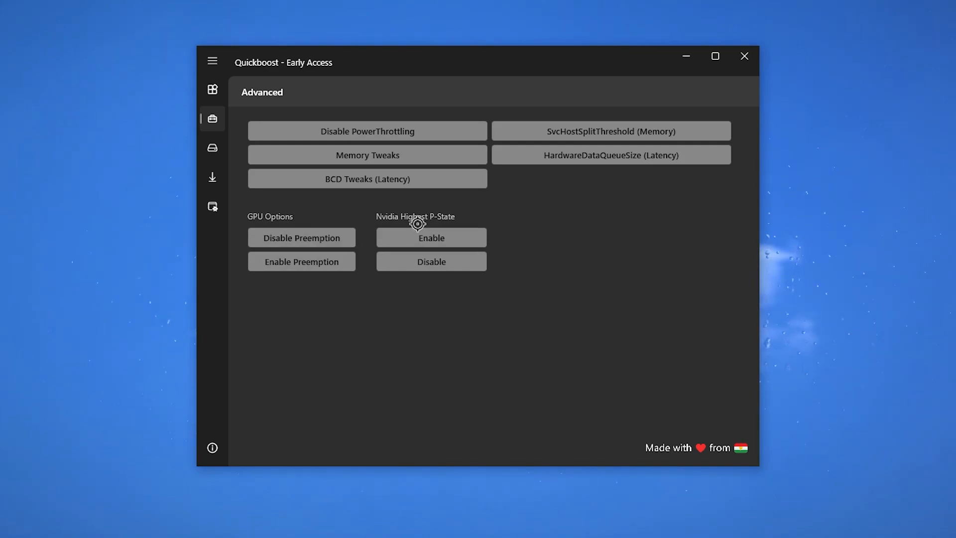
click(212, 149)
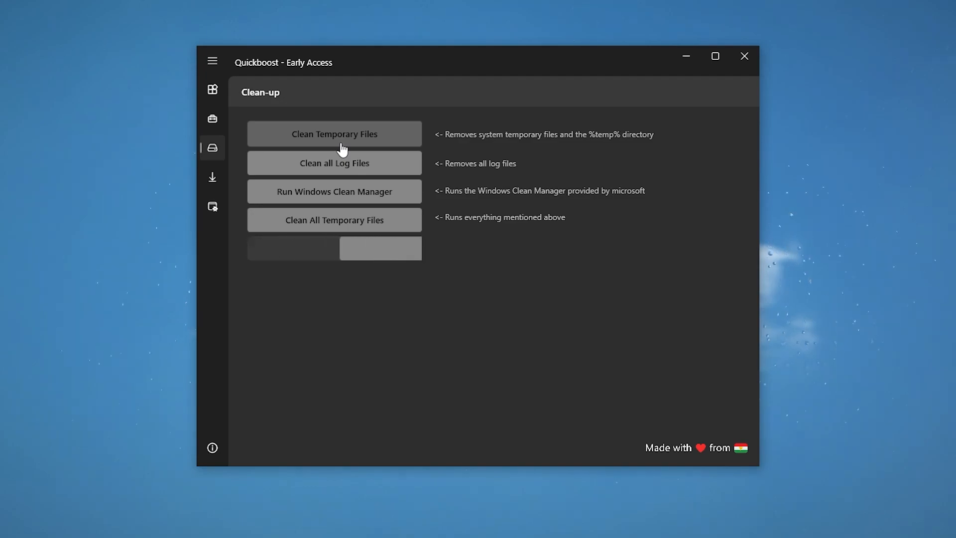
Step: View the Downloads page, then switch to the Windows tweaks page
click(212, 177)
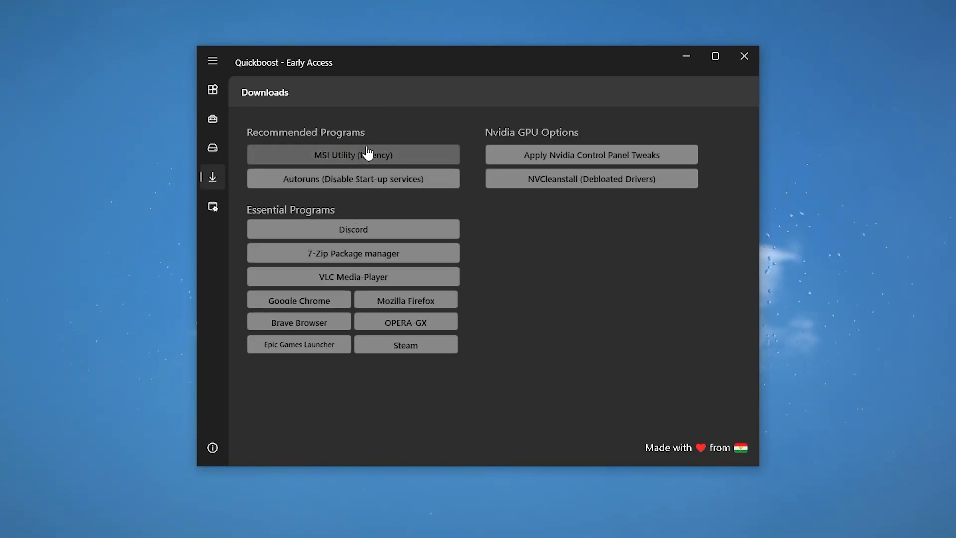
mouse_move(376, 138)
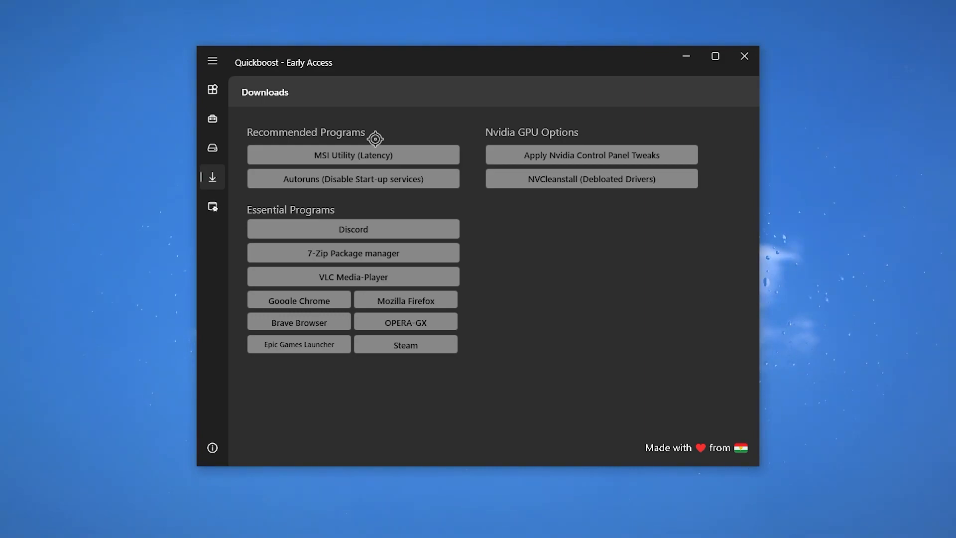
click(212, 206)
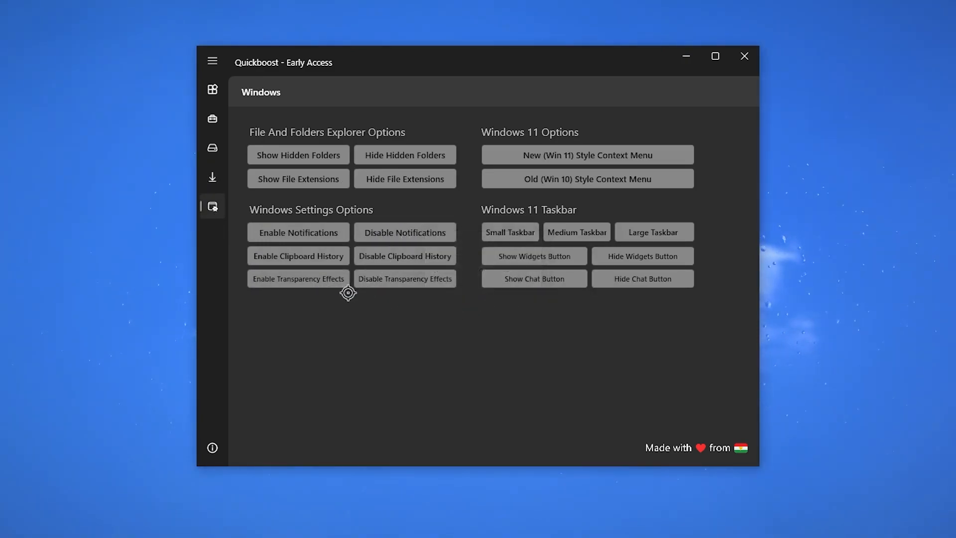
mouse_move(287, 294)
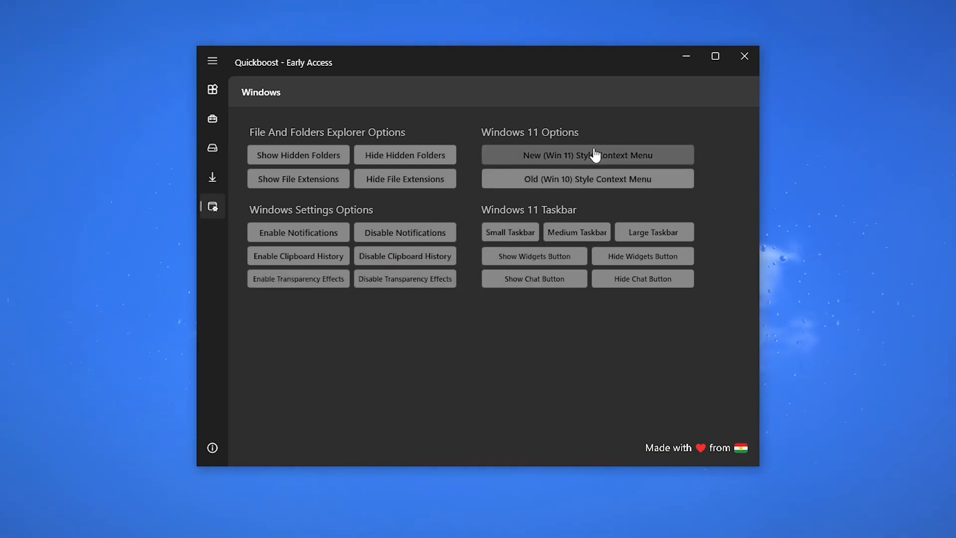
mouse_move(581, 210)
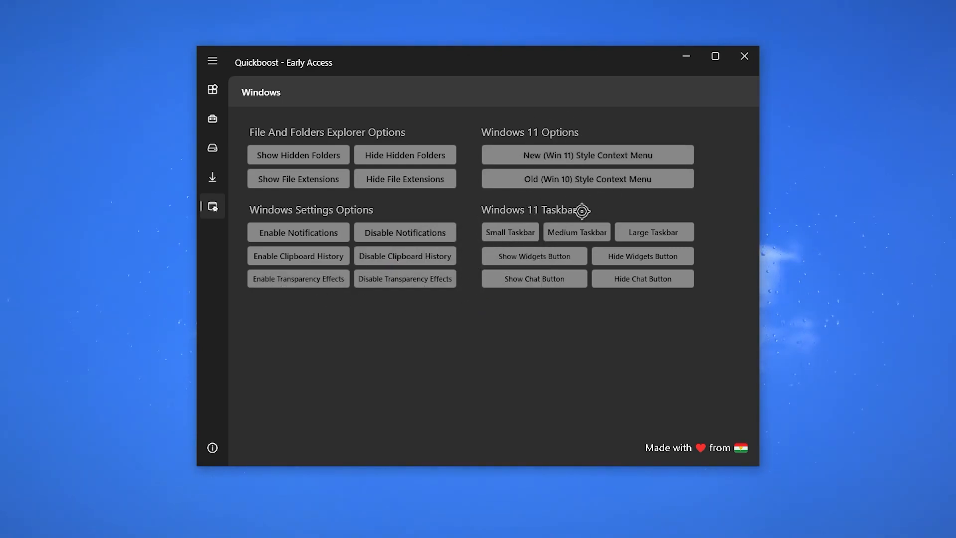